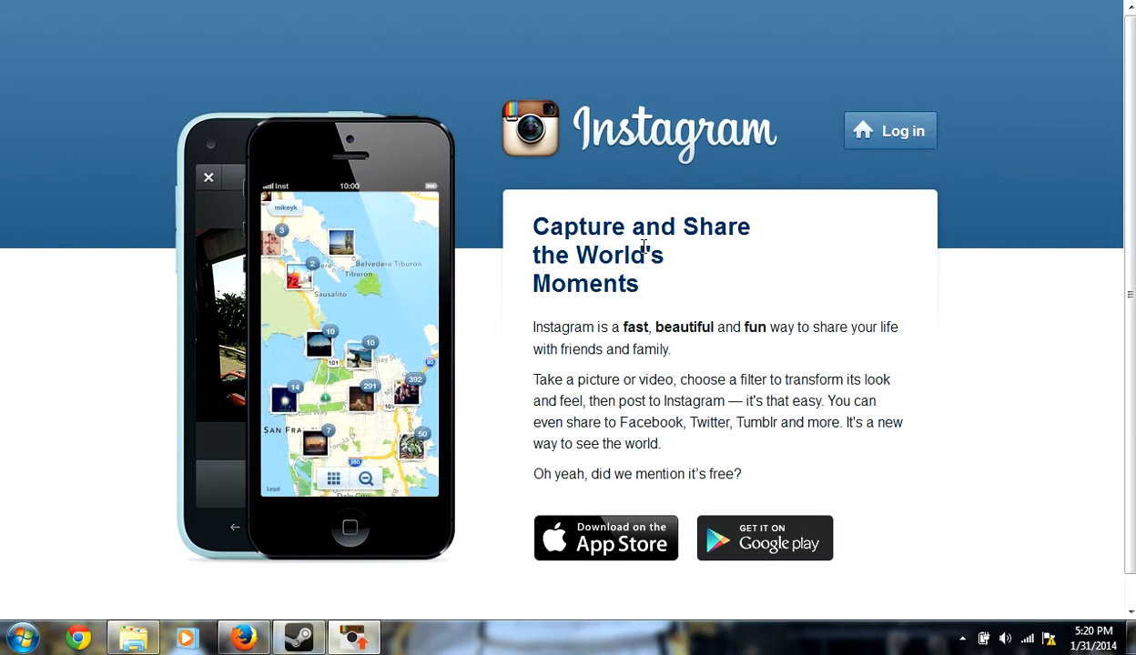
pyautogui.moveTo(546, 141)
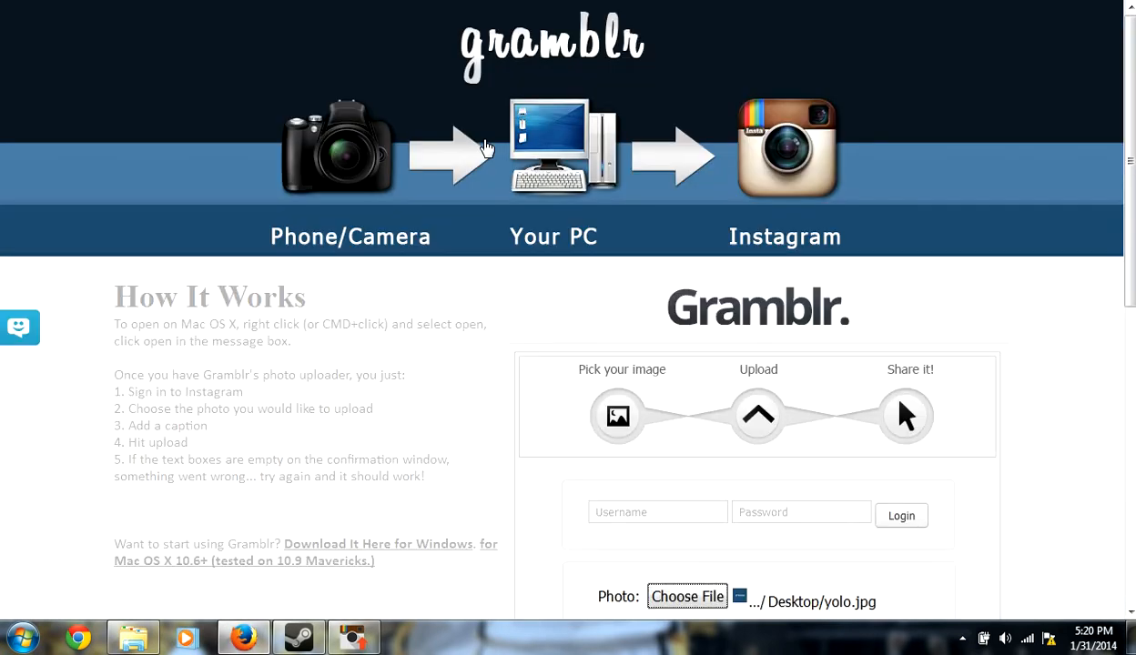
# Scroll the Gramblr site down to its photo, caption and sharing-link sections
pyautogui.scroll(-3)
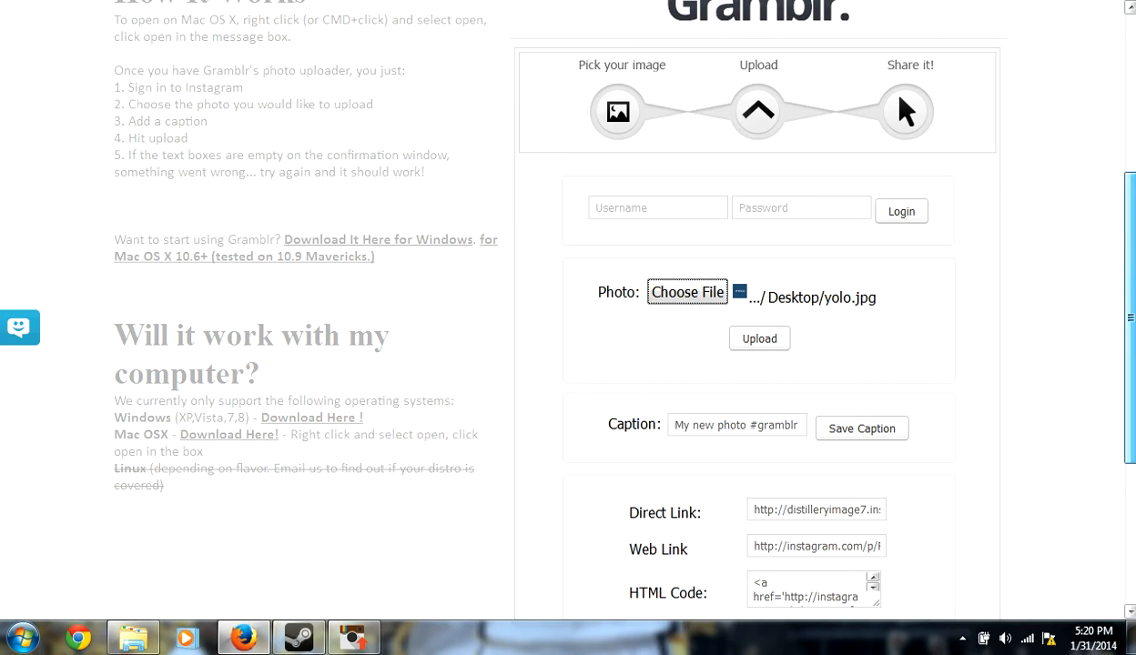
pyautogui.scroll(-3)
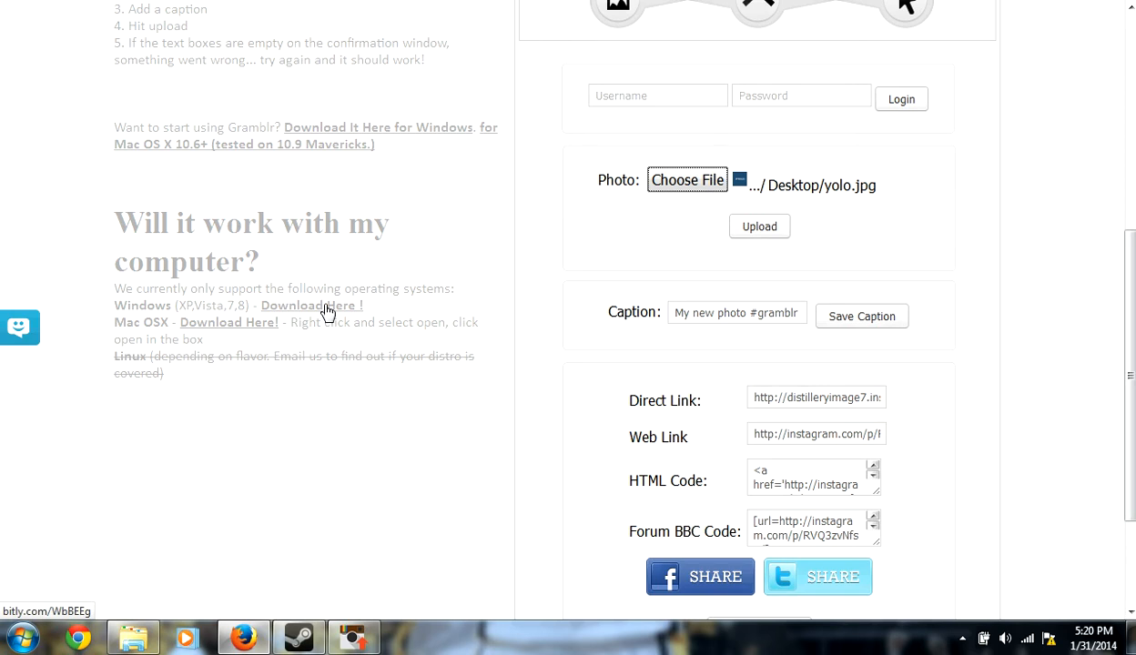
pyautogui.moveTo(582, 150)
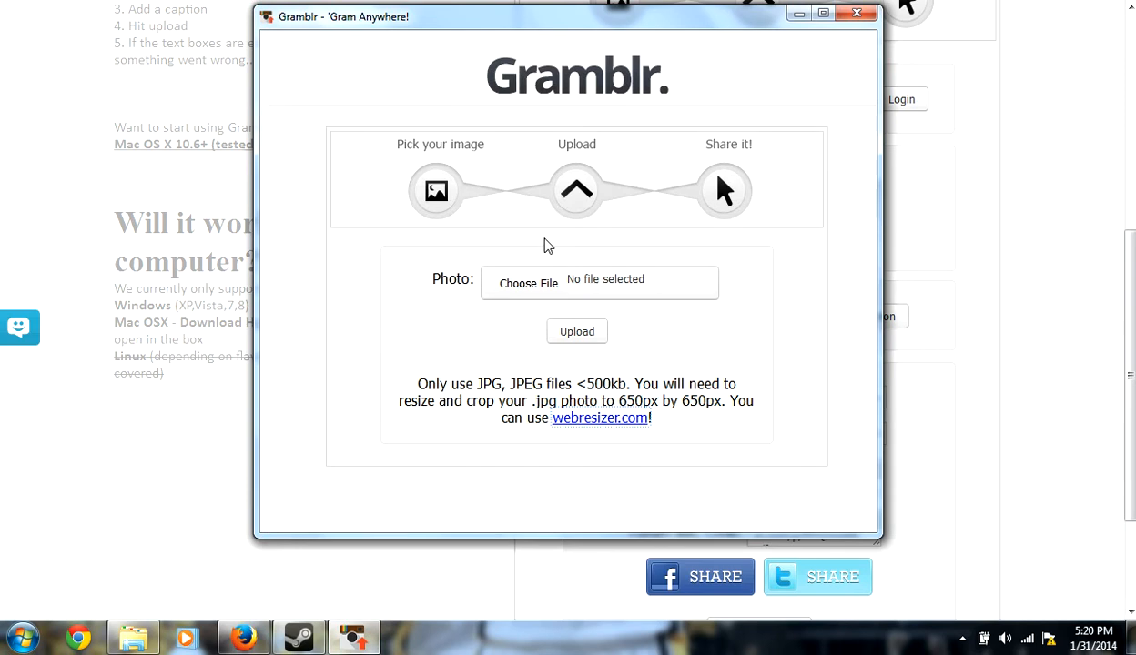
pyautogui.moveTo(630, 145)
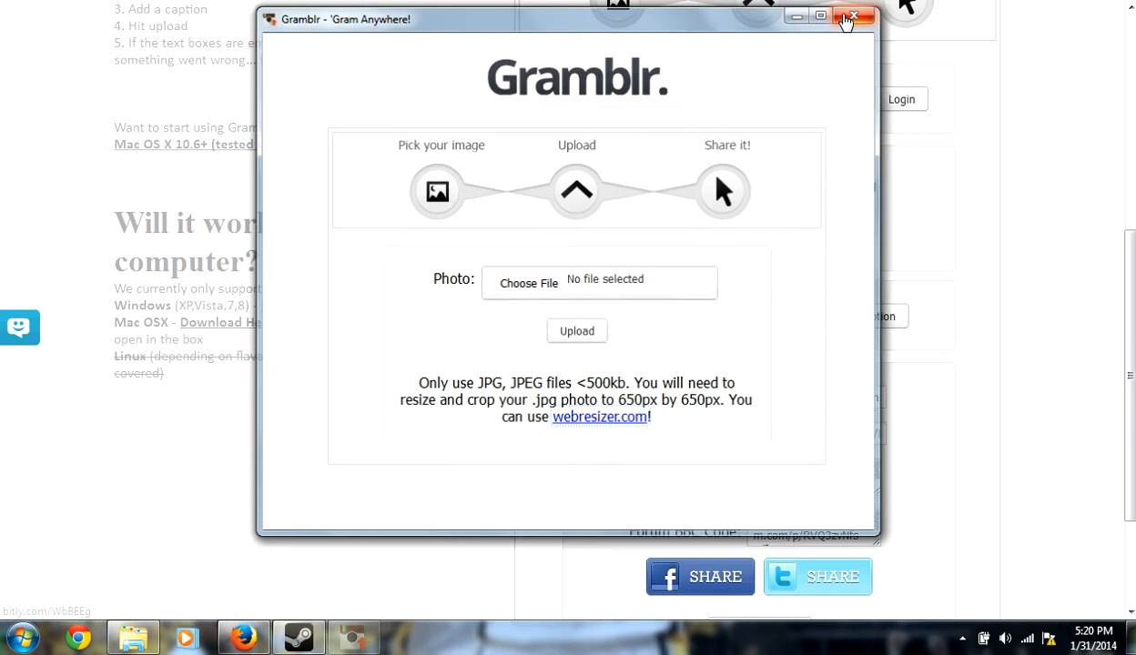
# Close the Gramblr uploader window, leaving the desktop visible
pyautogui.click(852, 16)
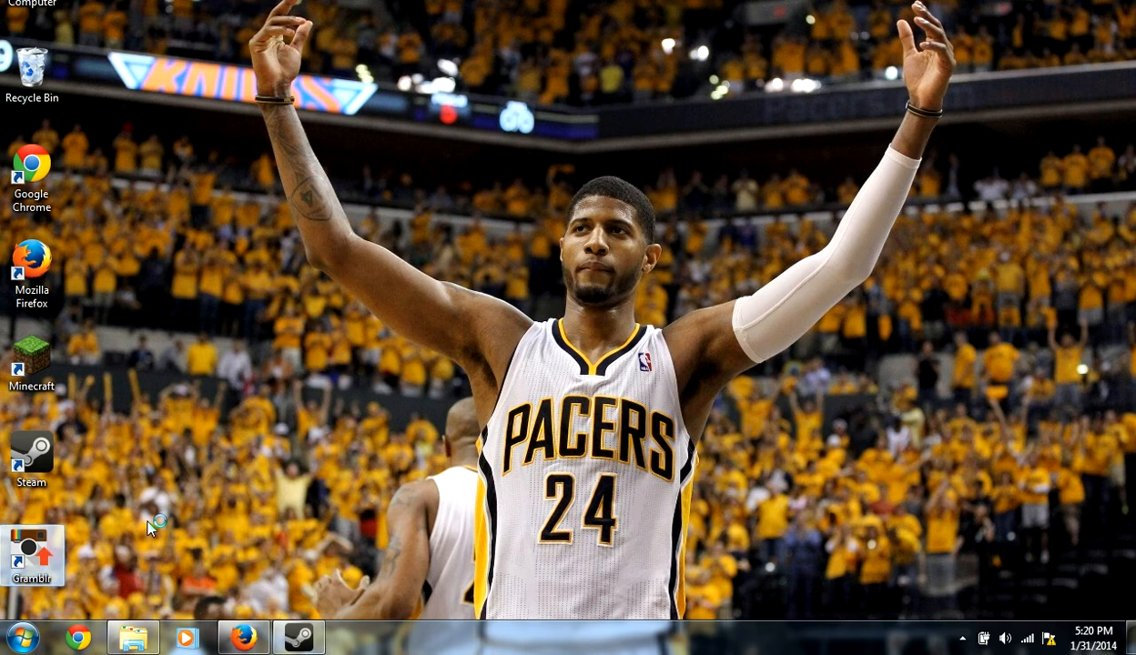
pyautogui.moveTo(508, 326)
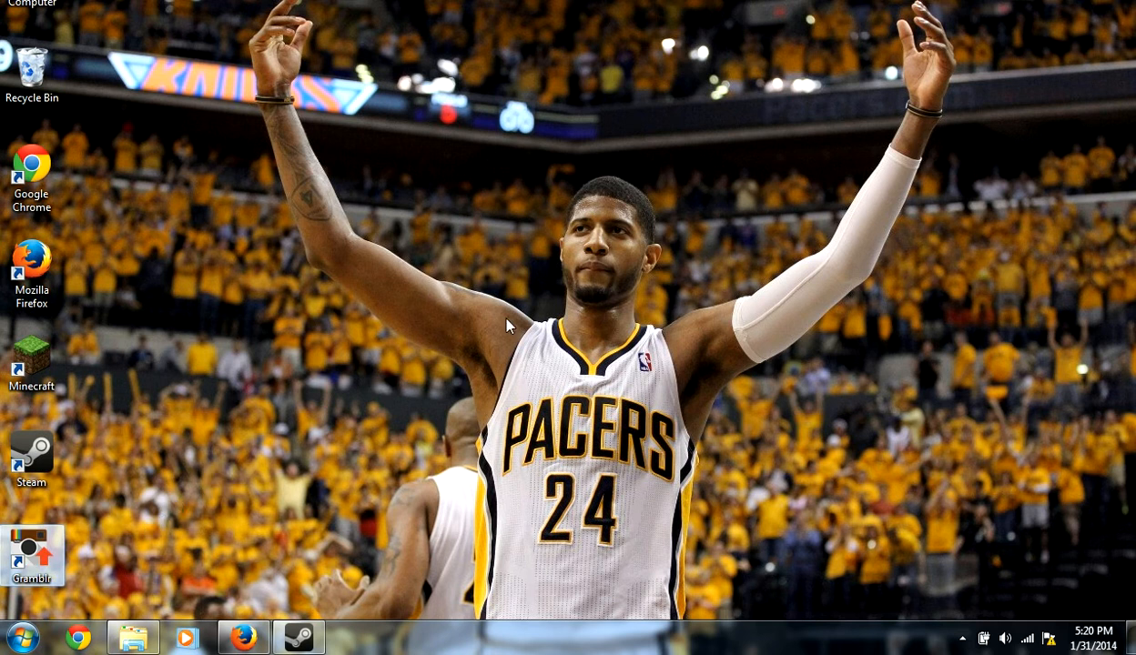
# Launch Gramblr from the desktop and log in with the Instagram account
pyautogui.doubleClick(31, 546)
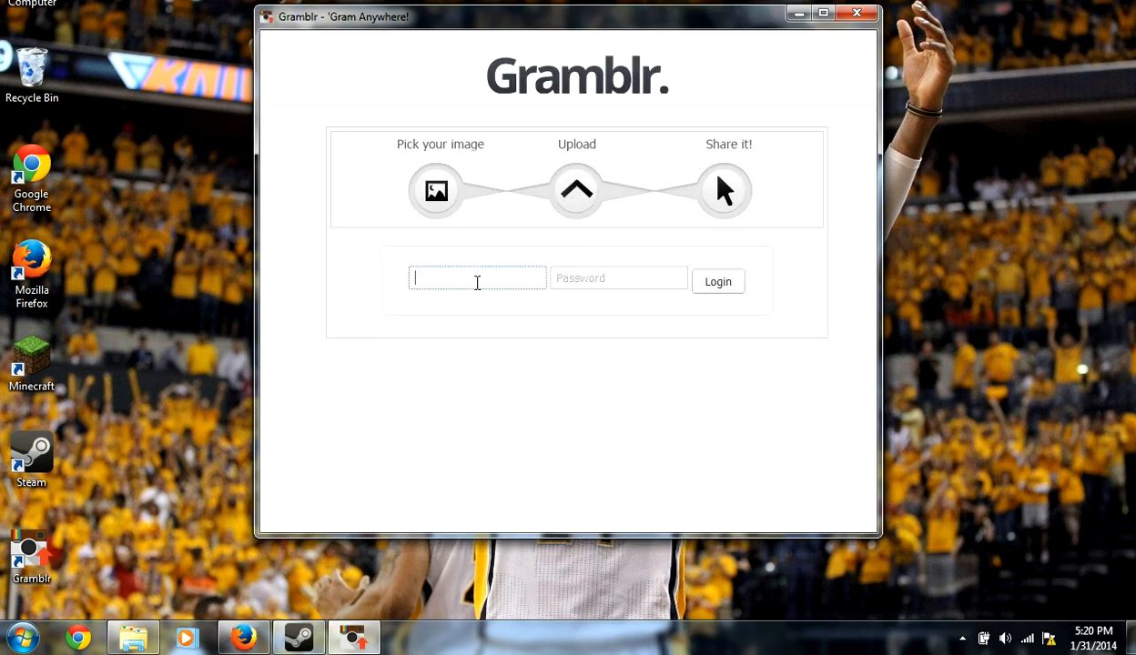
pyautogui.write('bd')
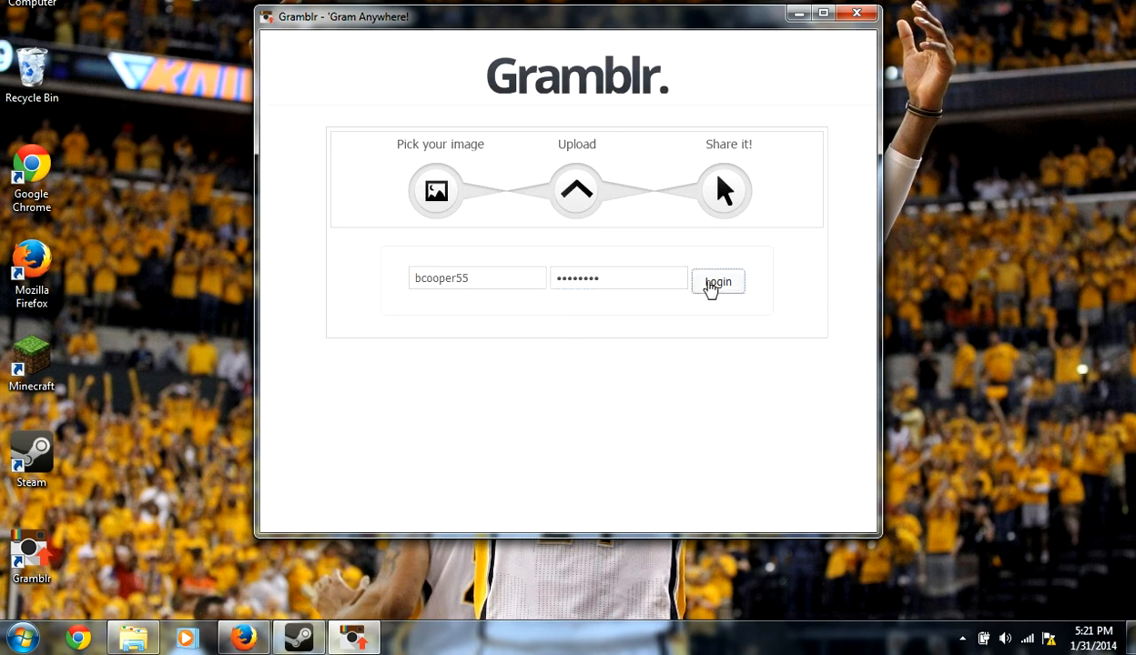
pyautogui.click(717, 282)
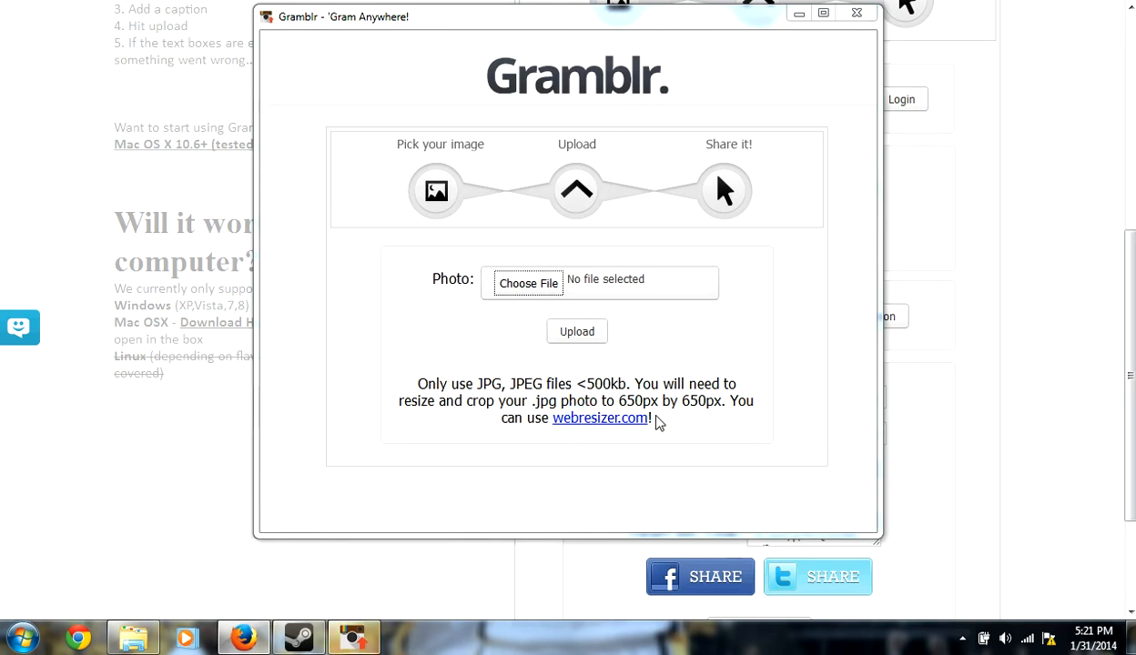
# Choose the f18 jet photo from Downloads and upload it
pyautogui.click(528, 283)
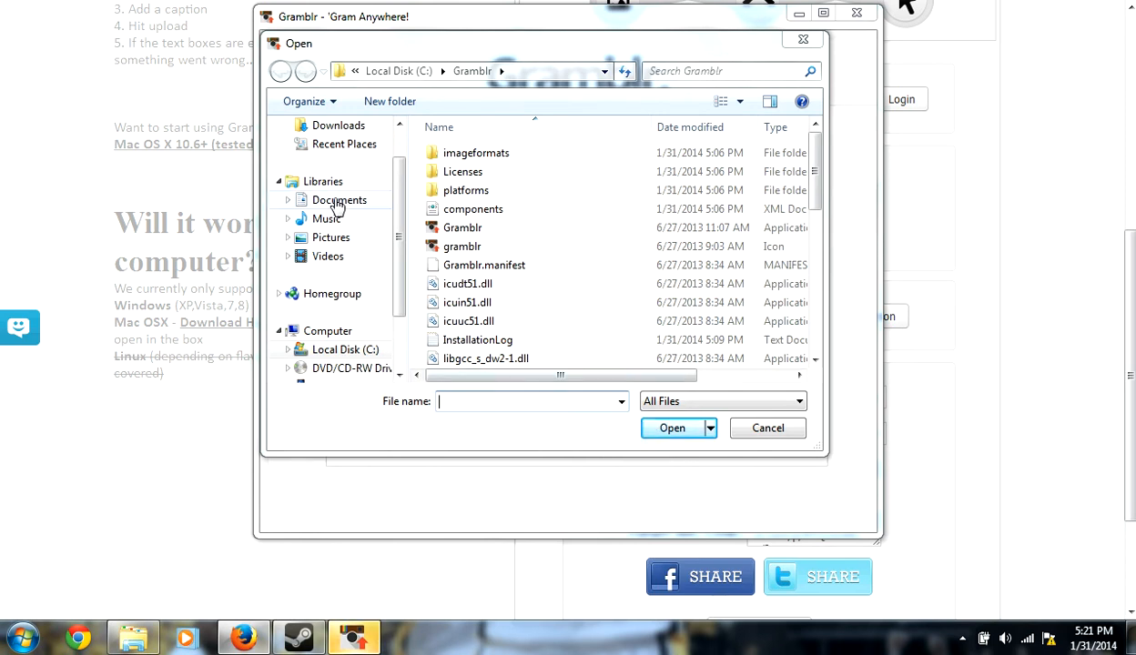
pyautogui.click(330, 237)
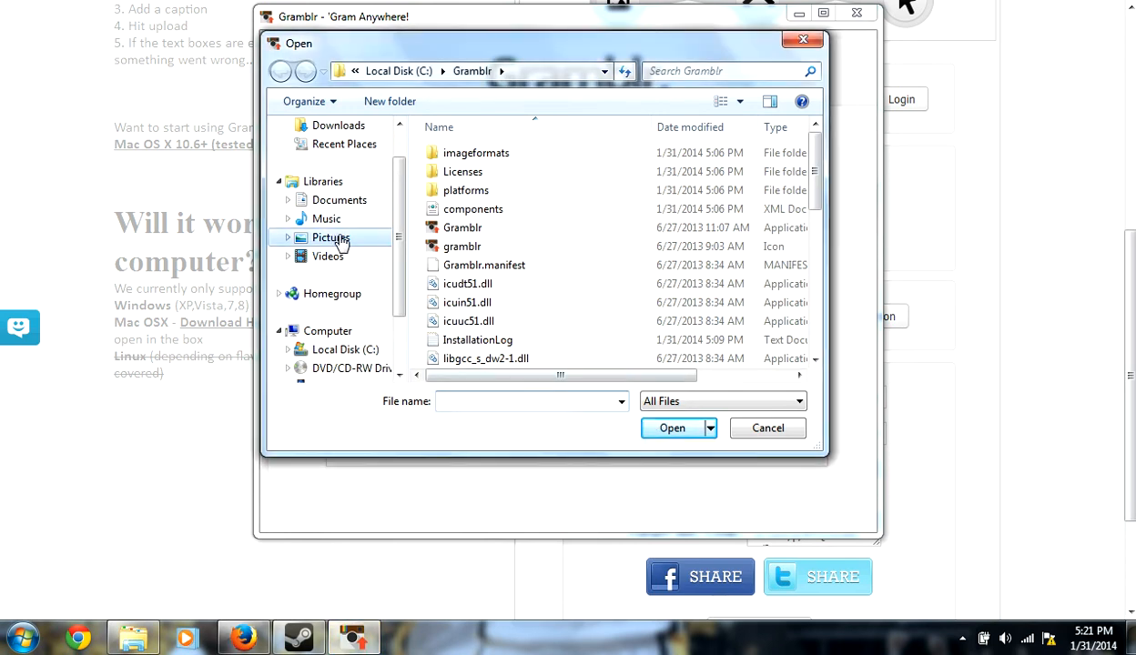
pyautogui.click(332, 237)
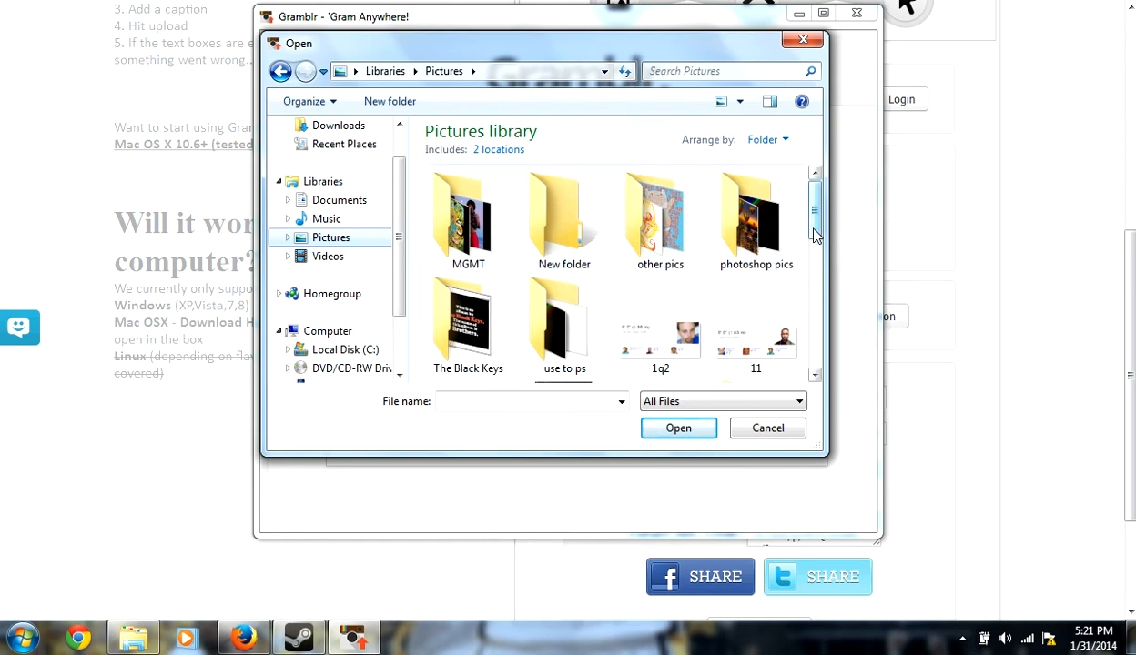
pyautogui.scroll(-3)
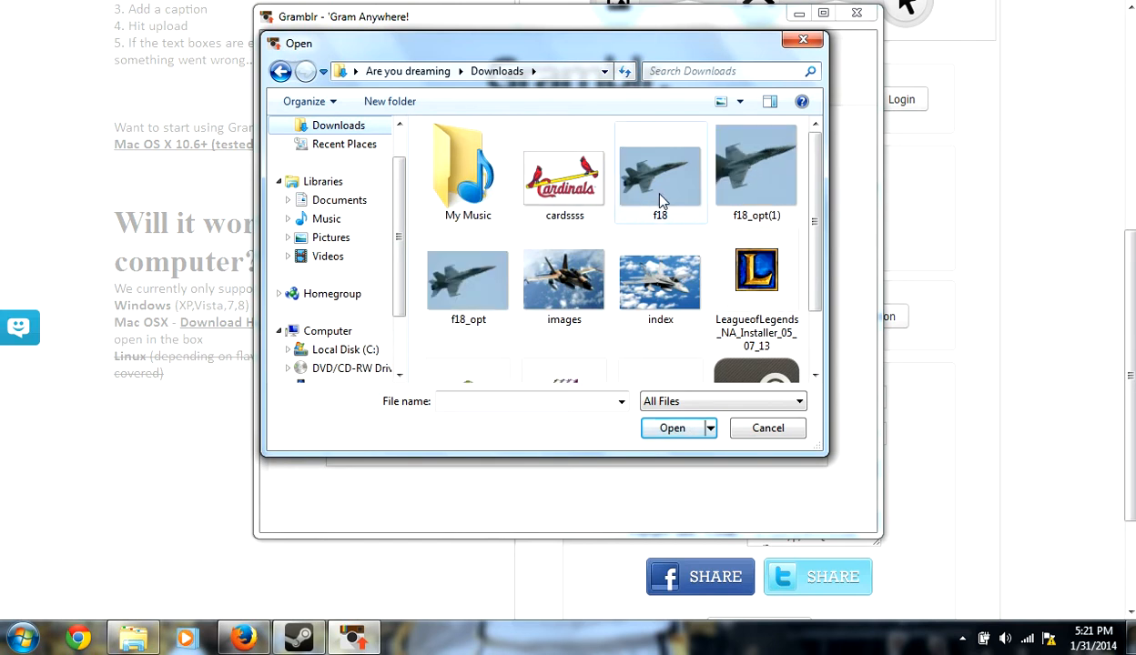
pyautogui.click(672, 428)
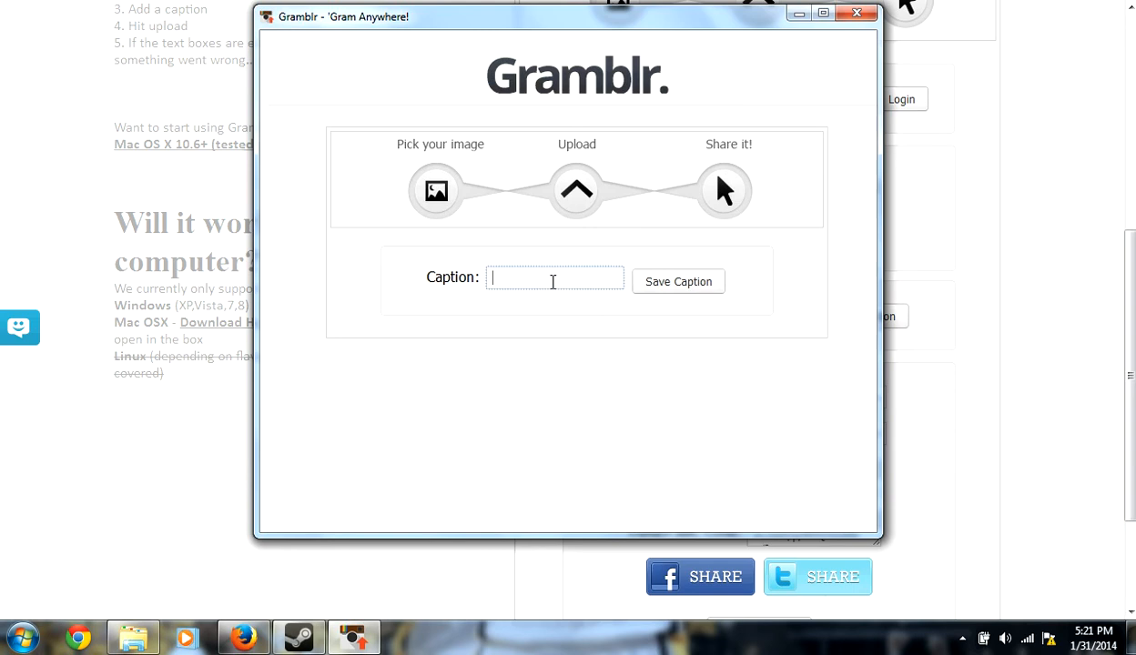
# Enter the caption 'Sweet jet.' and save it to post the photo
pyautogui.write('S')
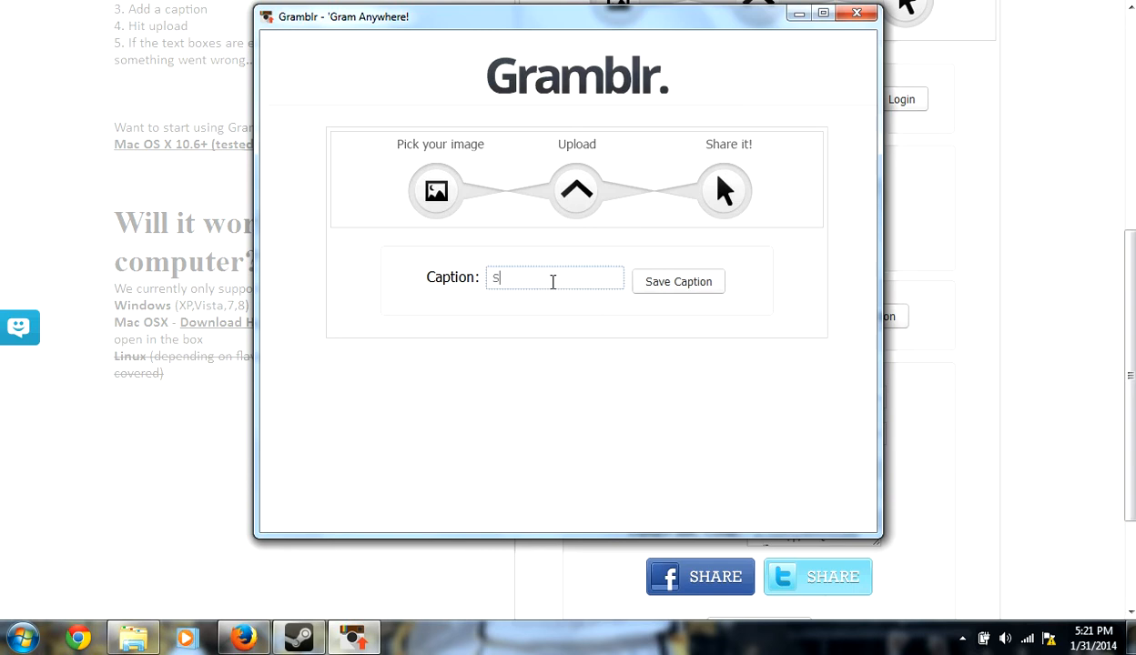
pyautogui.write('weet jet')
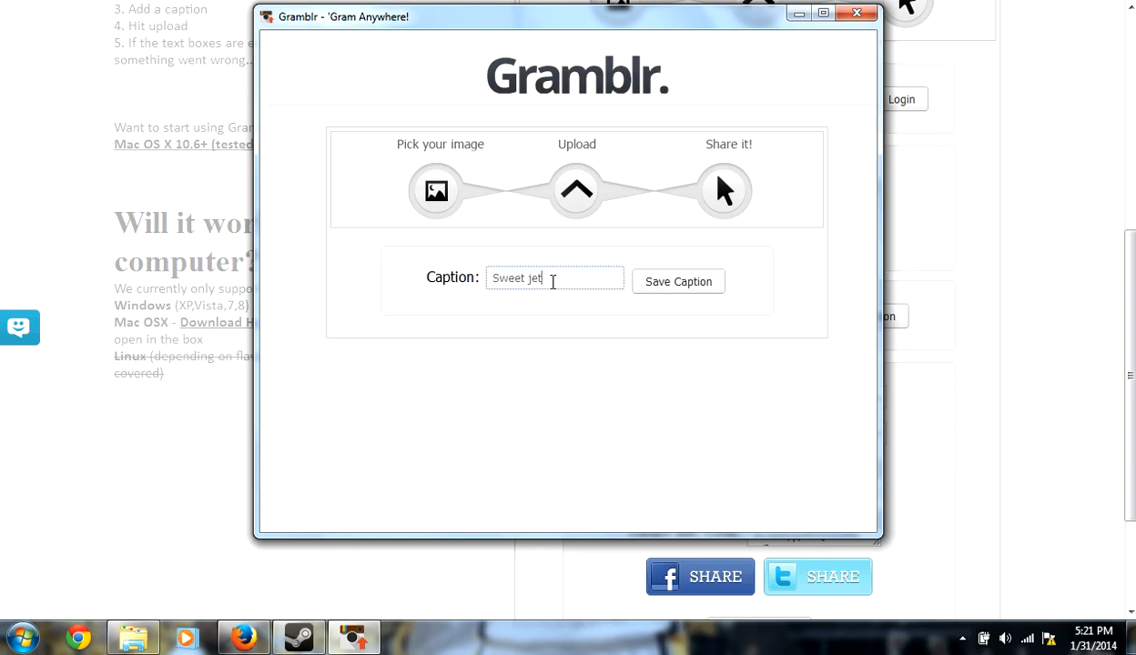
pyautogui.write('.')
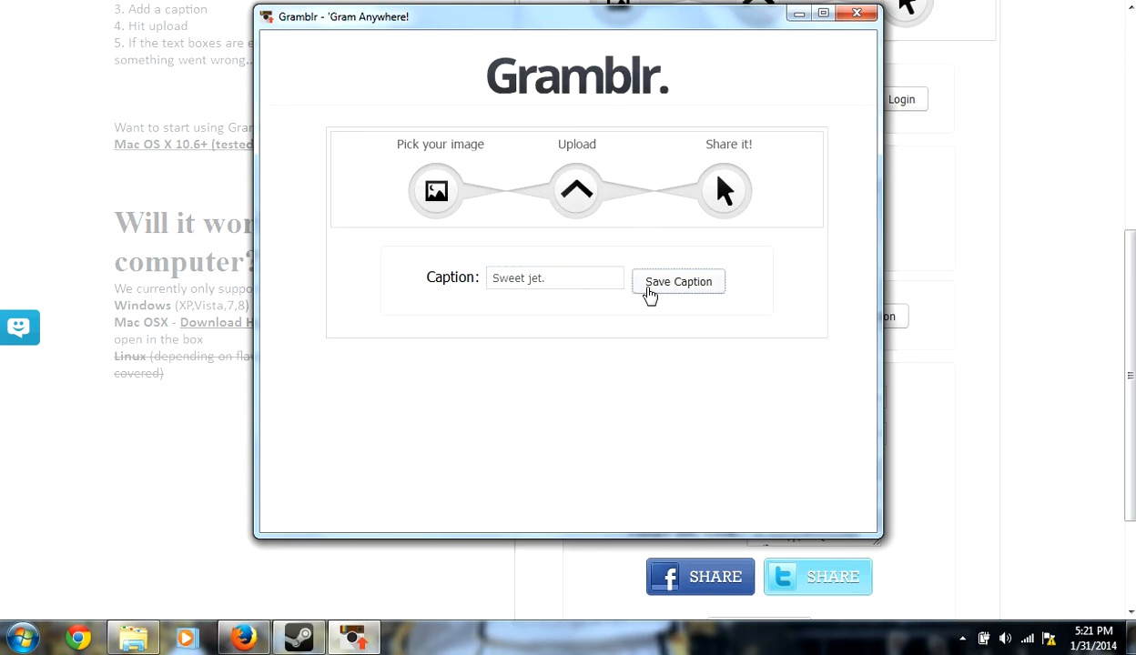
pyautogui.click(677, 281)
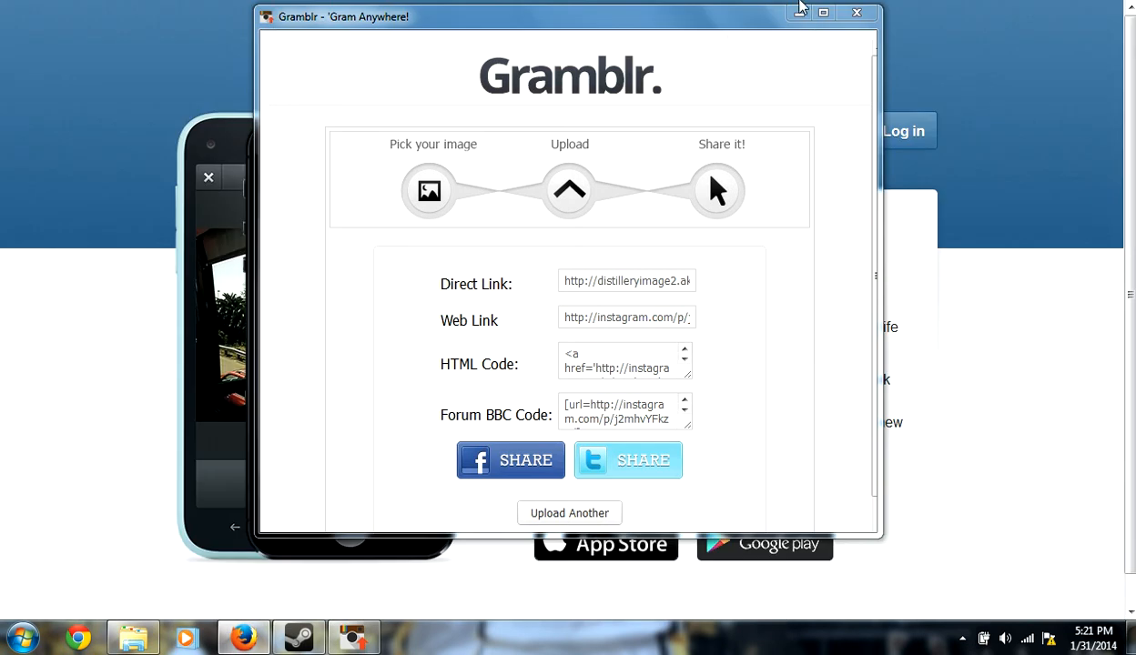
# Log in on instagram.com as 'bcclooper' and dismiss the save-password prompt
pyautogui.click(856, 13)
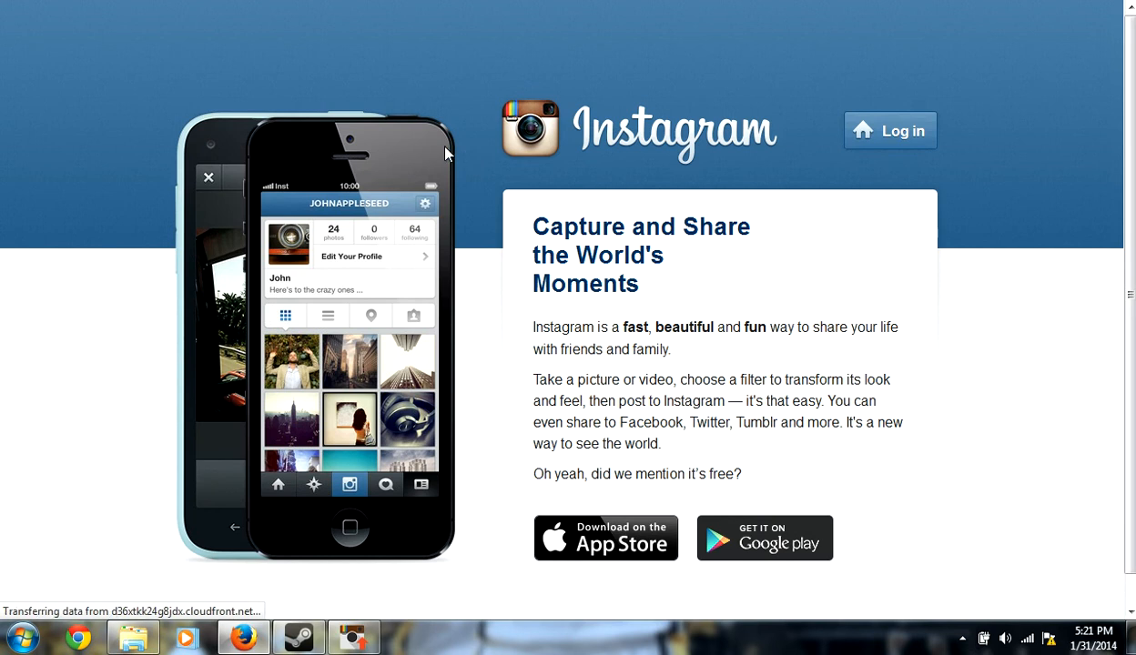
pyautogui.click(890, 130)
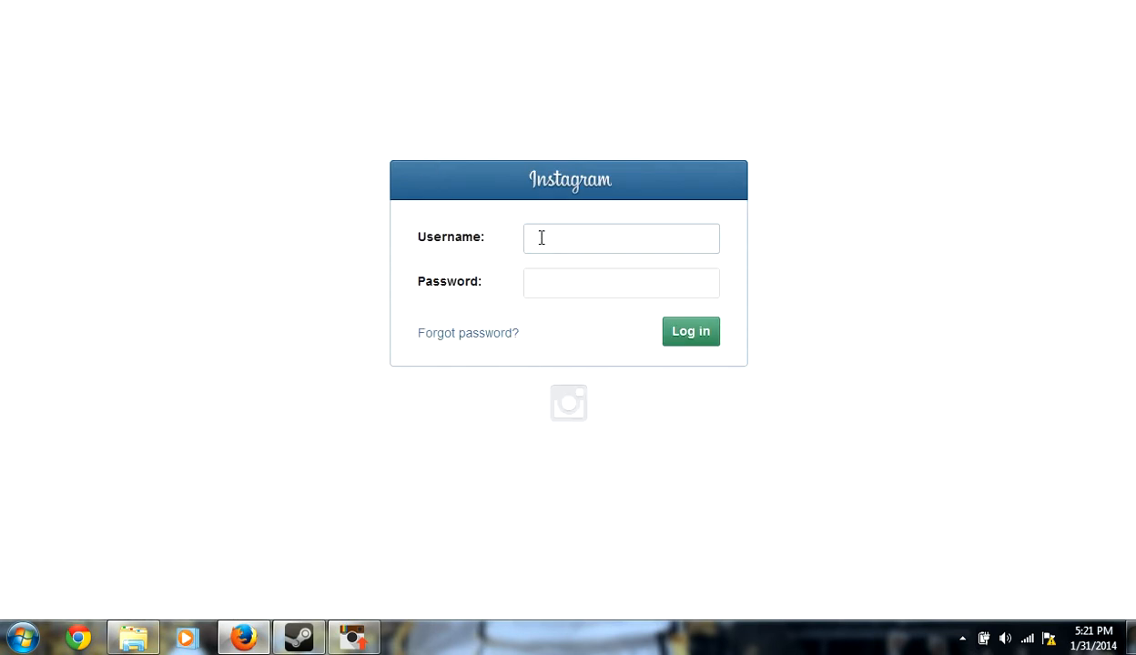
pyautogui.write('bcc')
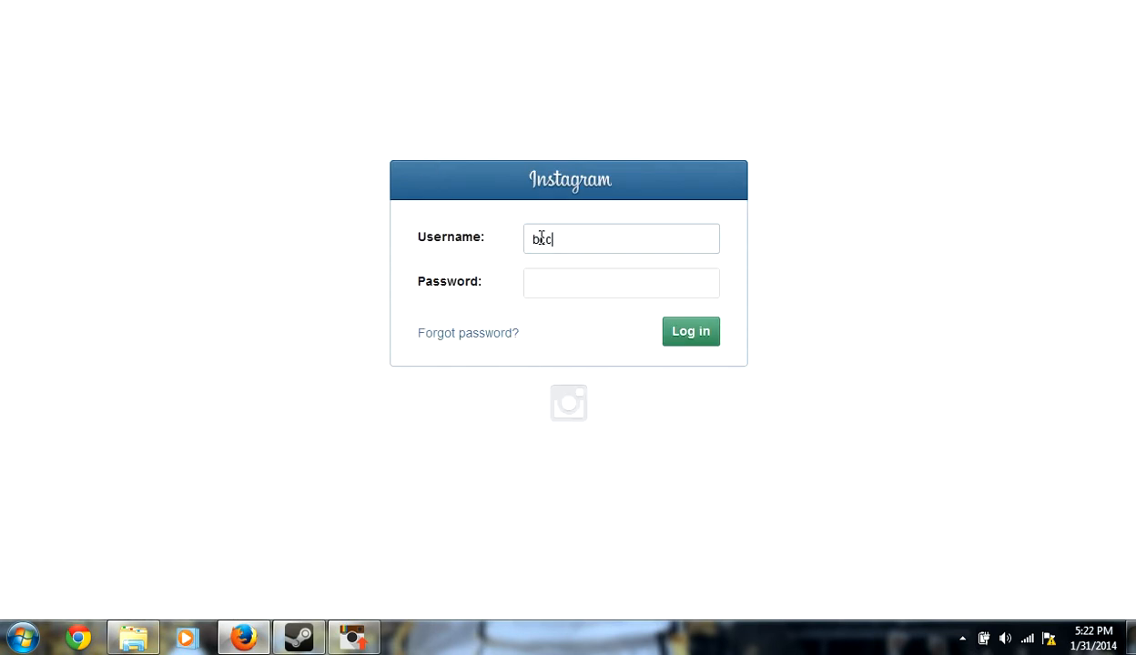
pyautogui.write('looper55')
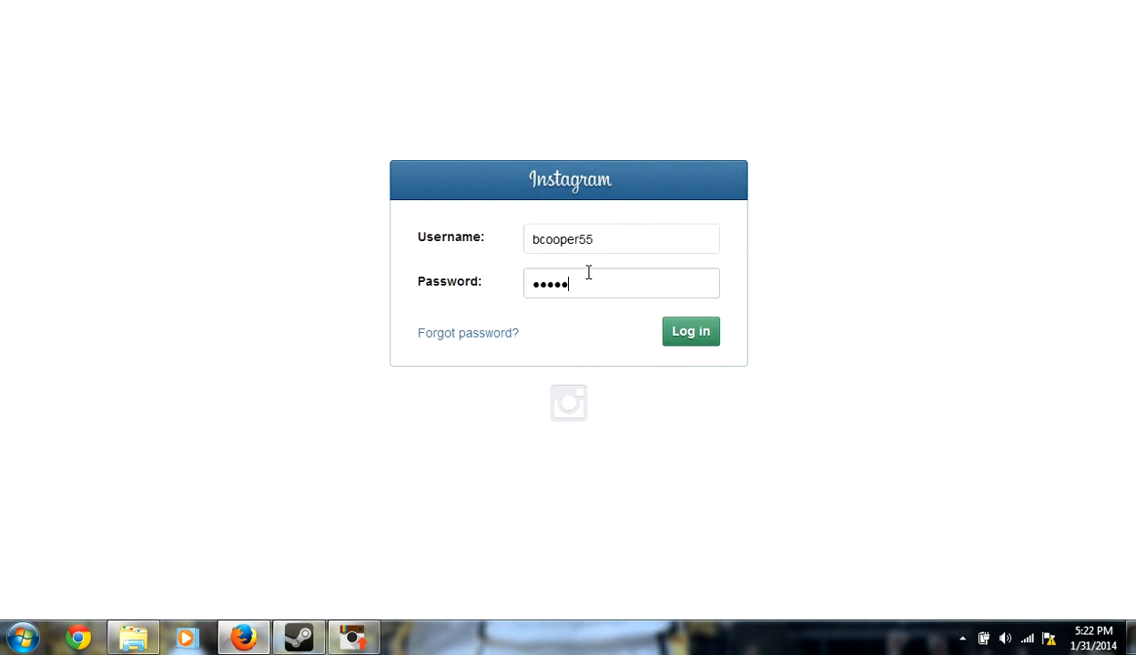
pyautogui.write('••')
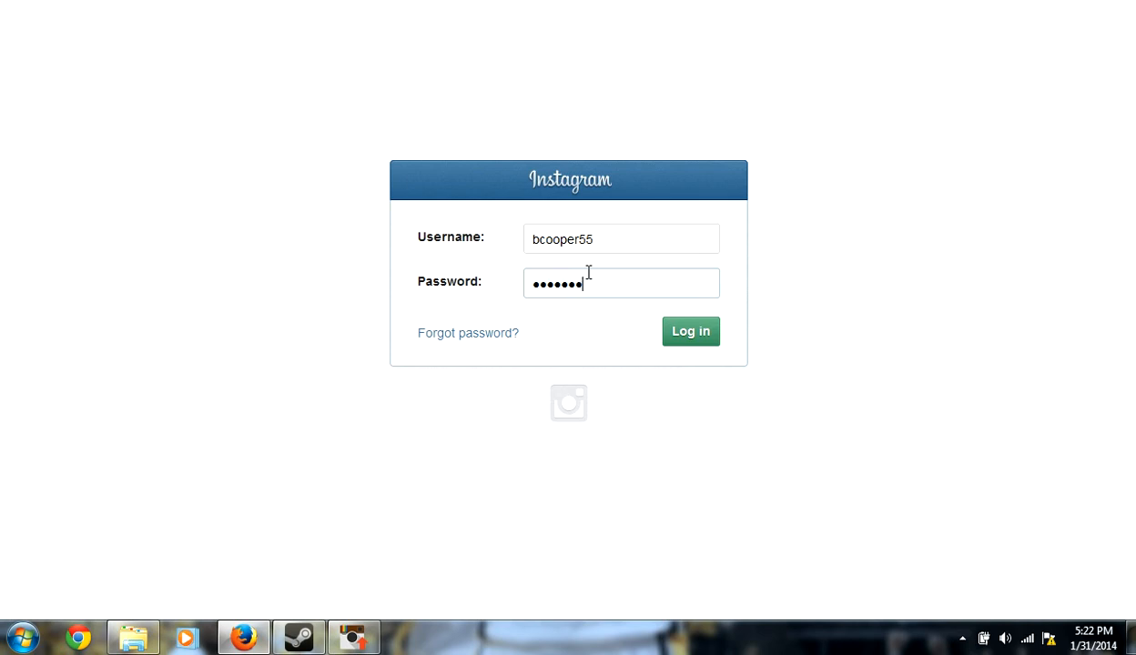
pyautogui.click(690, 331)
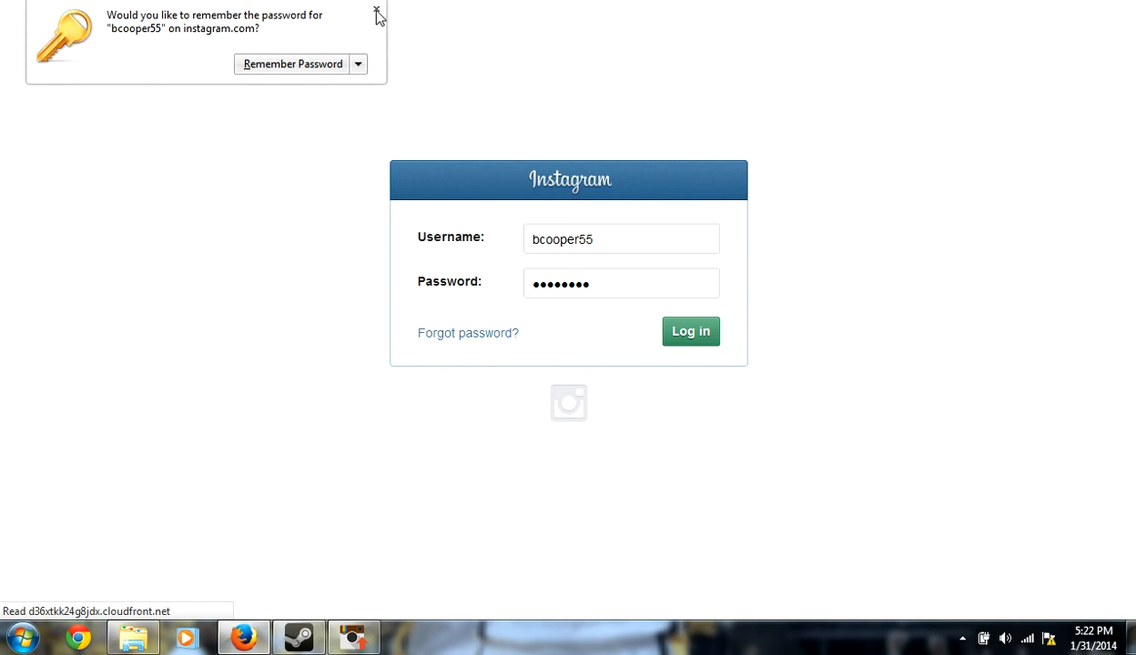
pyautogui.click(690, 331)
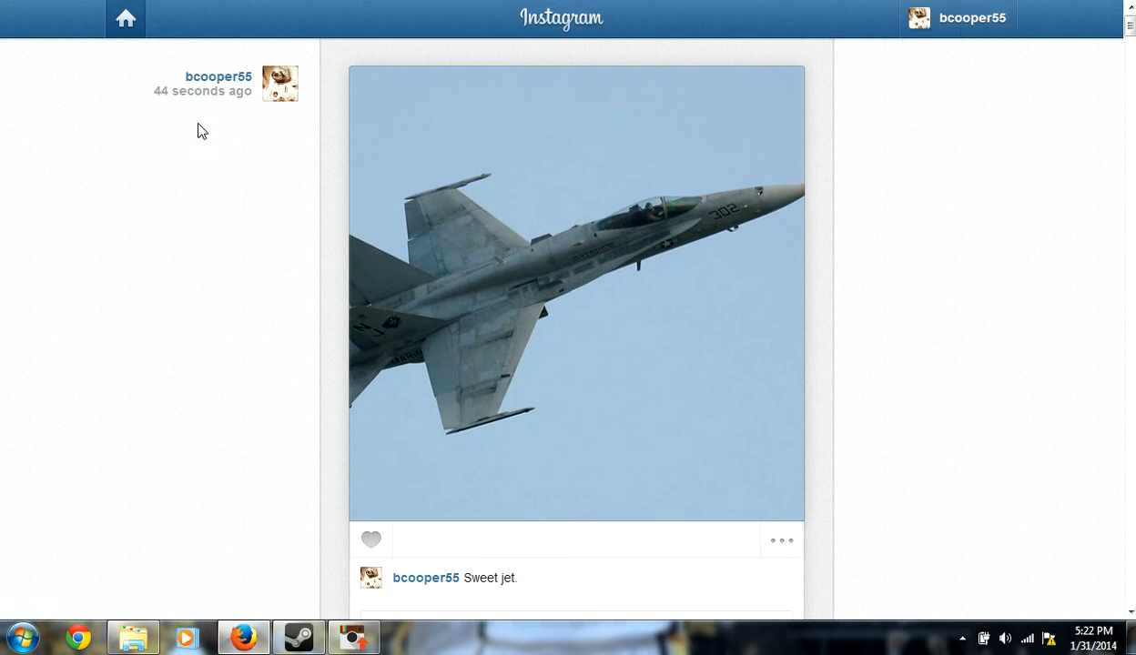
pyautogui.moveTo(262, 314)
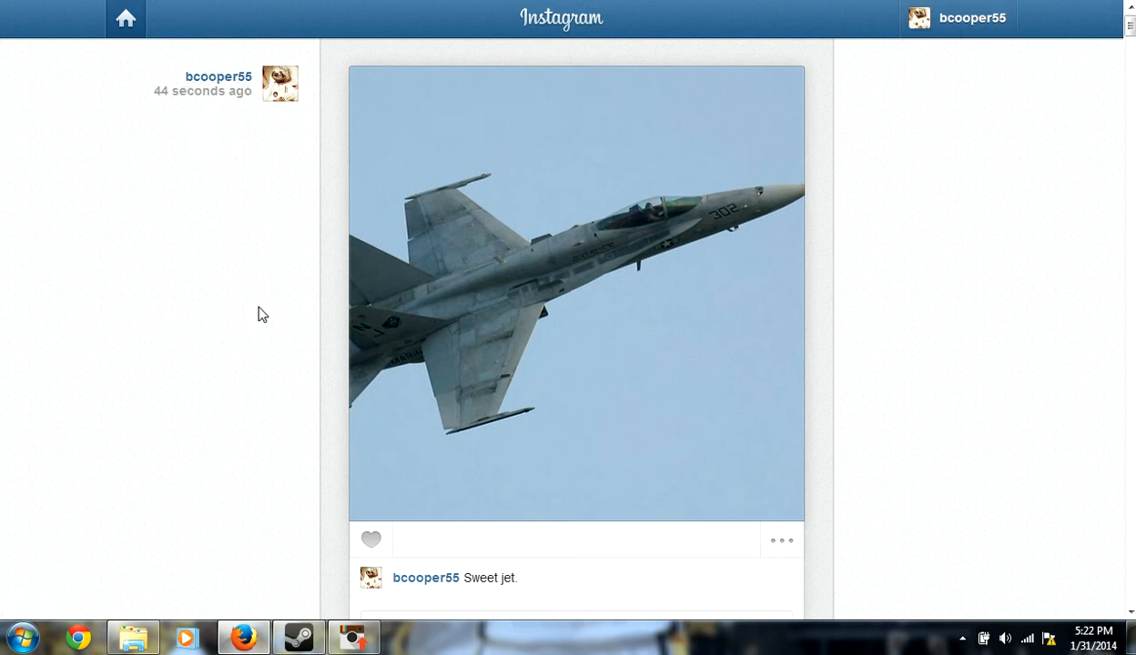
pyautogui.moveTo(225, 441)
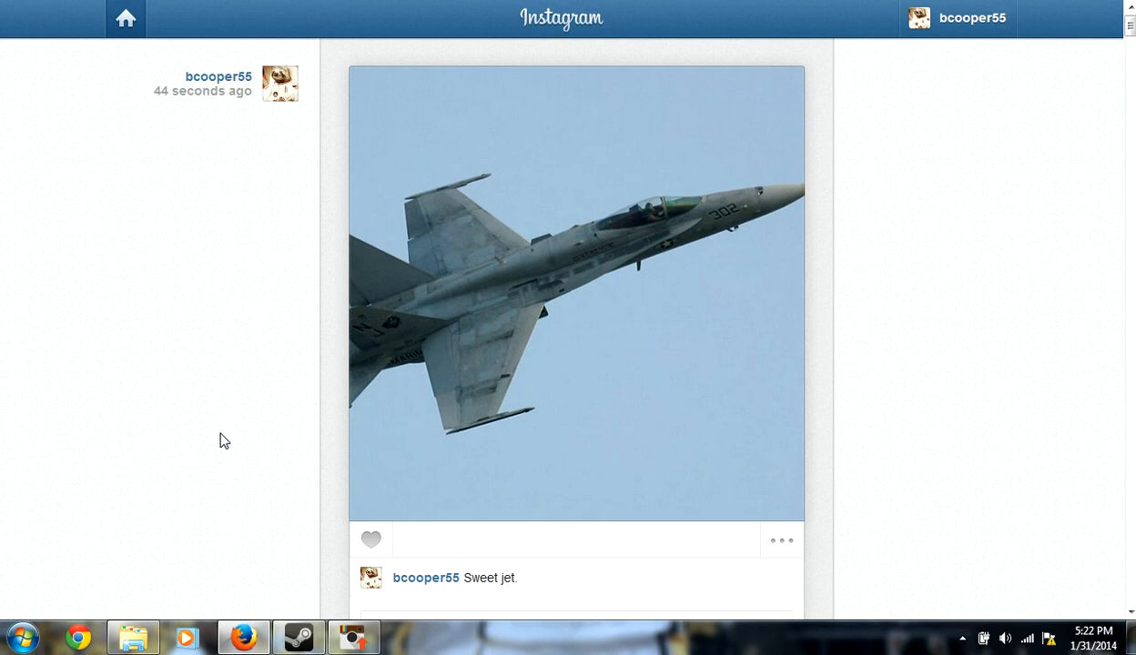